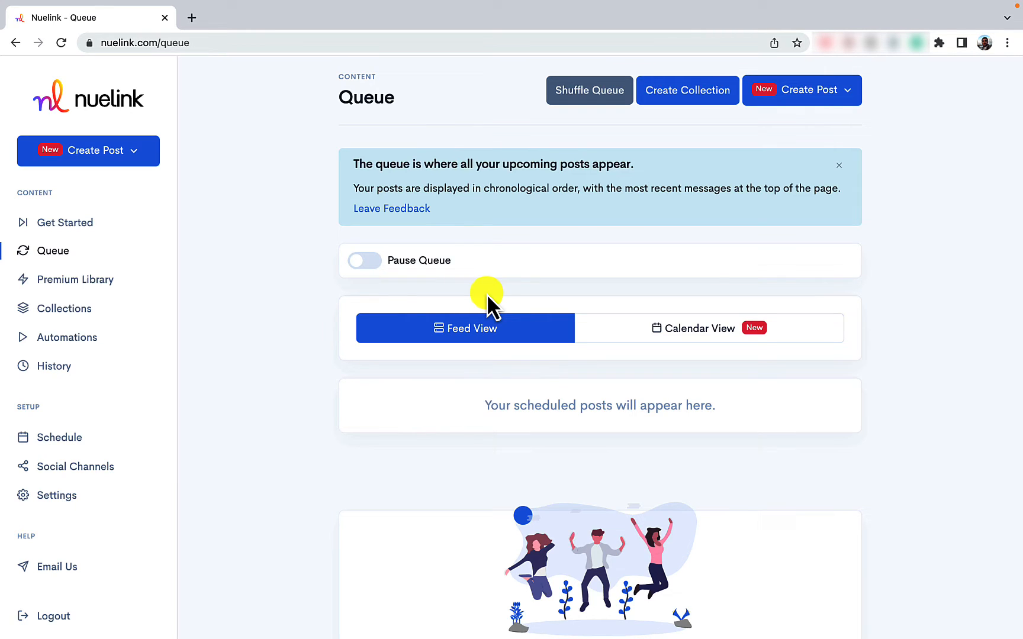
{"action": "mouse_move", "coordinate": [91, 466]}
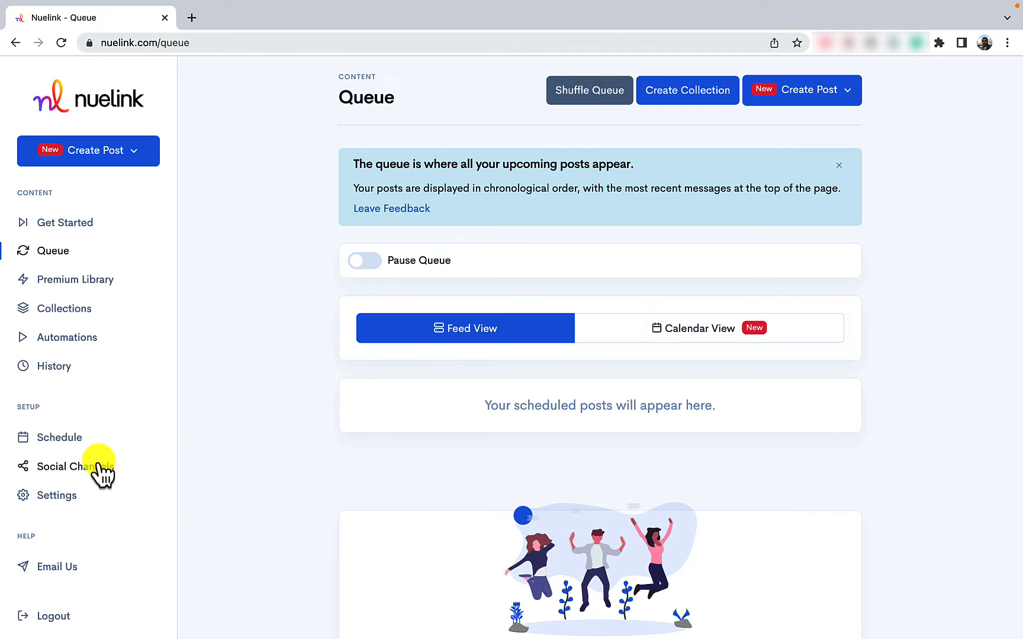
Step: From Social Channels, begin connecting a new Google Business channel
{"action": "left_click", "coordinate": [72, 466]}
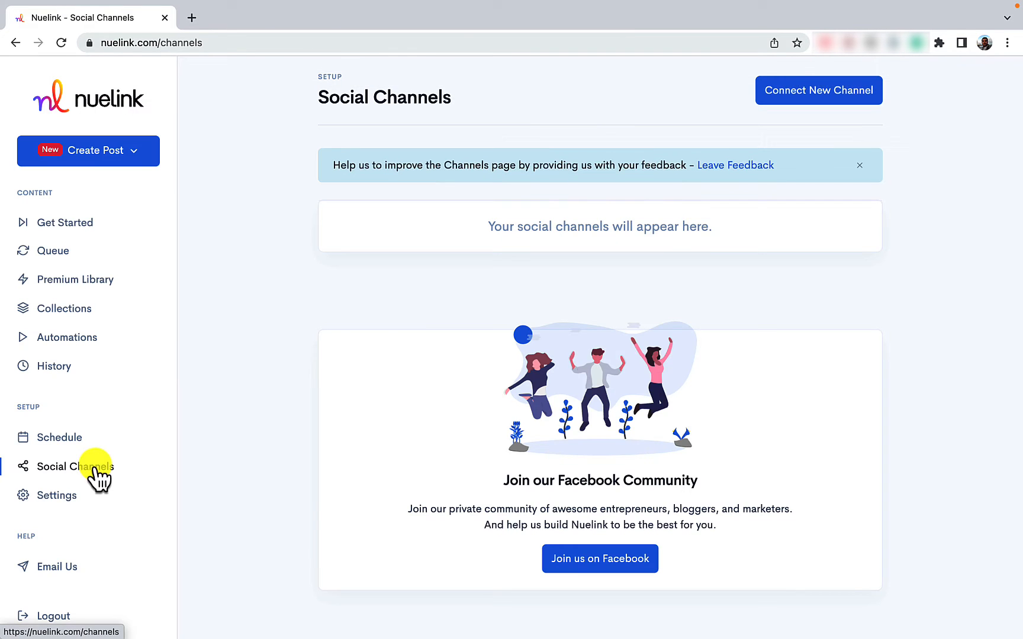
{"action": "left_click", "coordinate": [818, 90]}
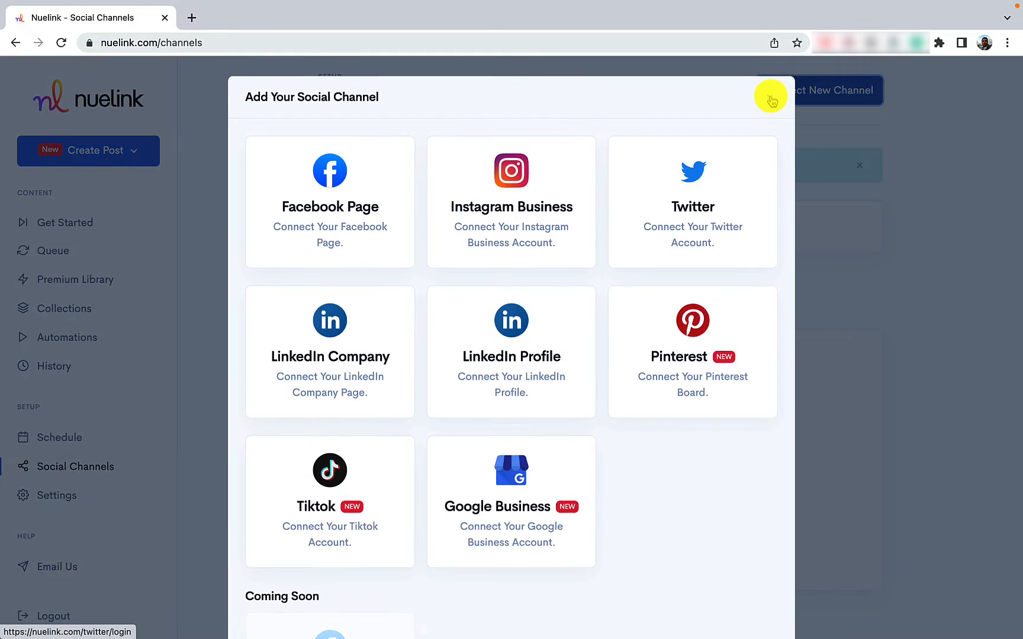
{"action": "mouse_move", "coordinate": [511, 483]}
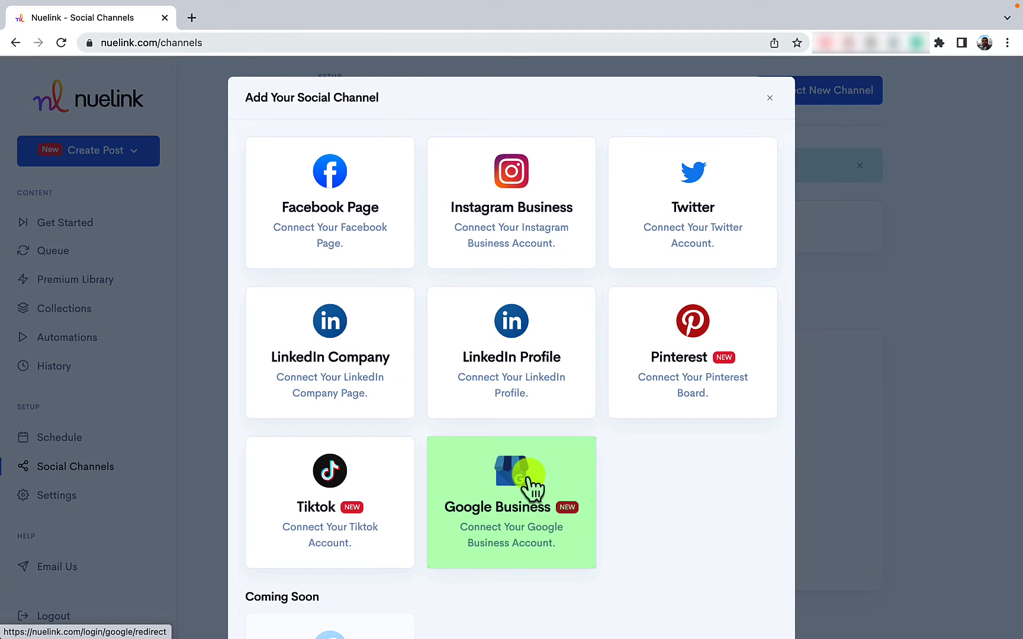
{"action": "left_click", "coordinate": [511, 502]}
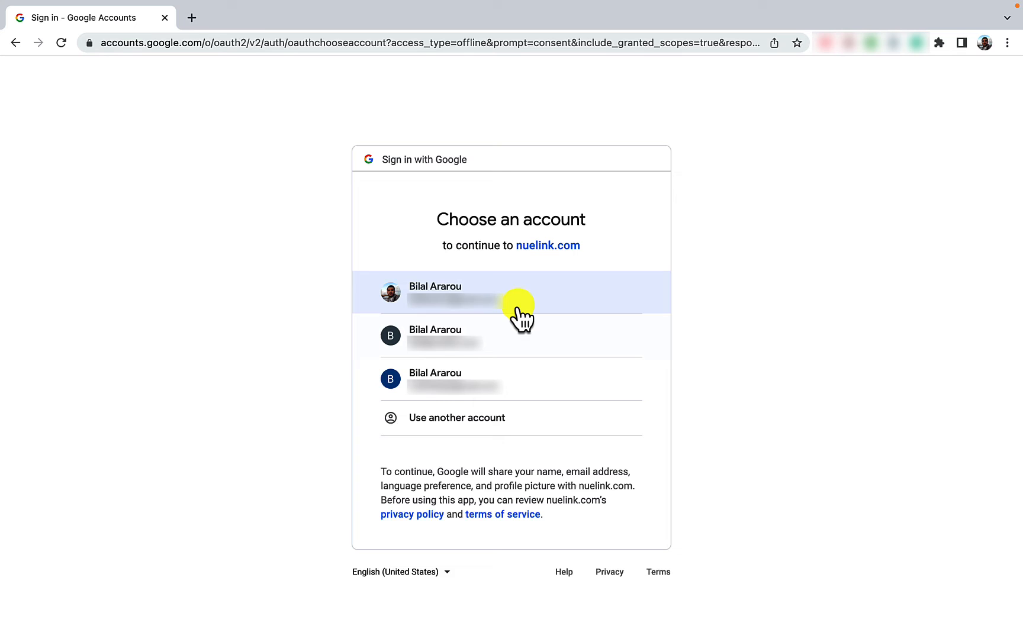
Step: Sign in with the first Google account and allow nuelink.com the requested access
{"action": "left_click", "coordinate": [511, 293]}
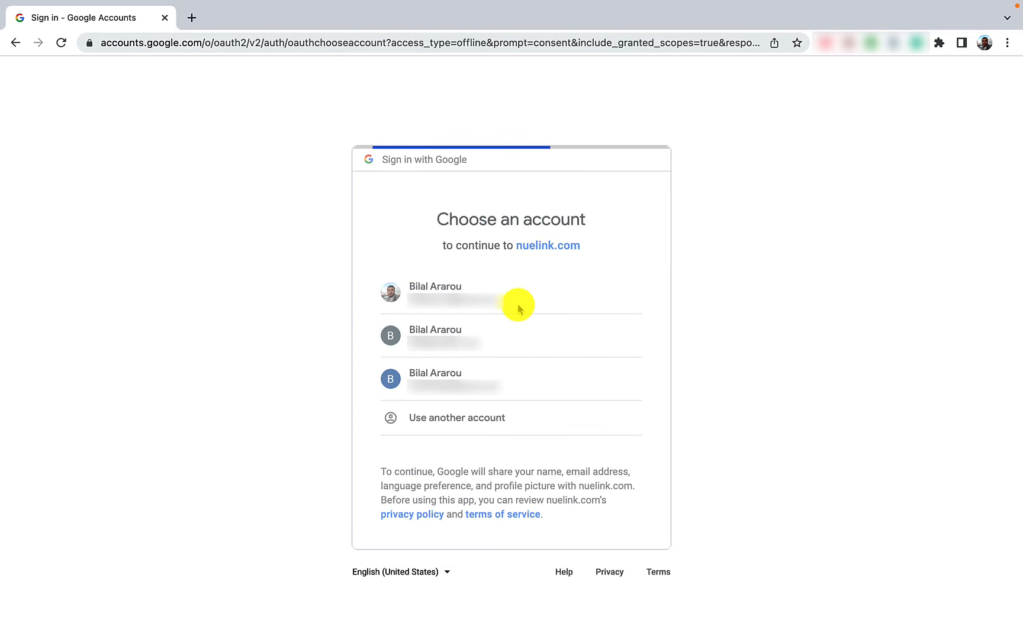
{"action": "left_click", "coordinate": [435, 291]}
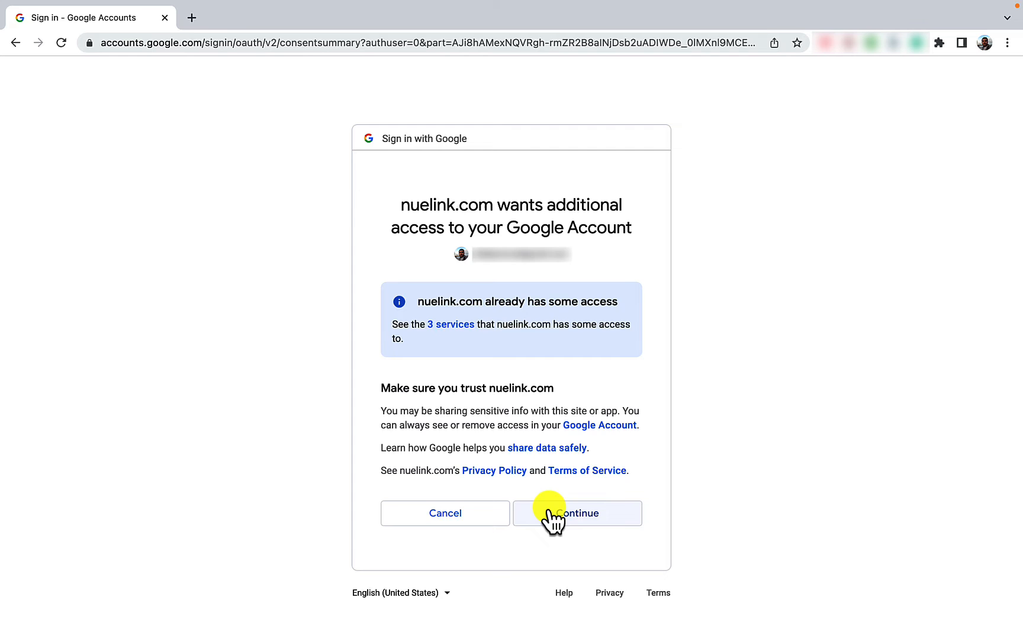
{"action": "left_click", "coordinate": [576, 514]}
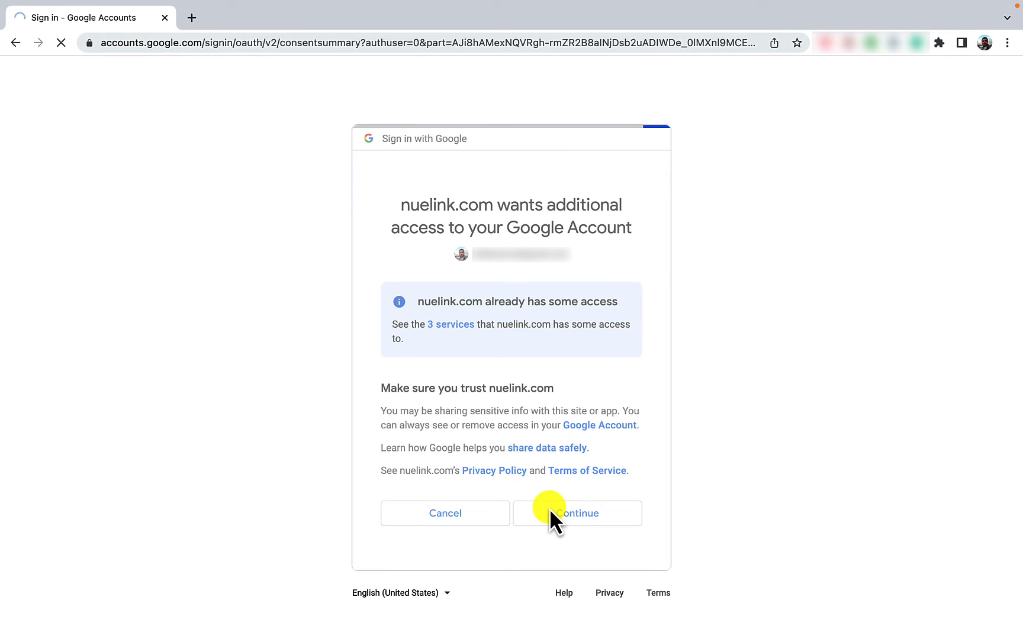
{"action": "left_click", "coordinate": [577, 513]}
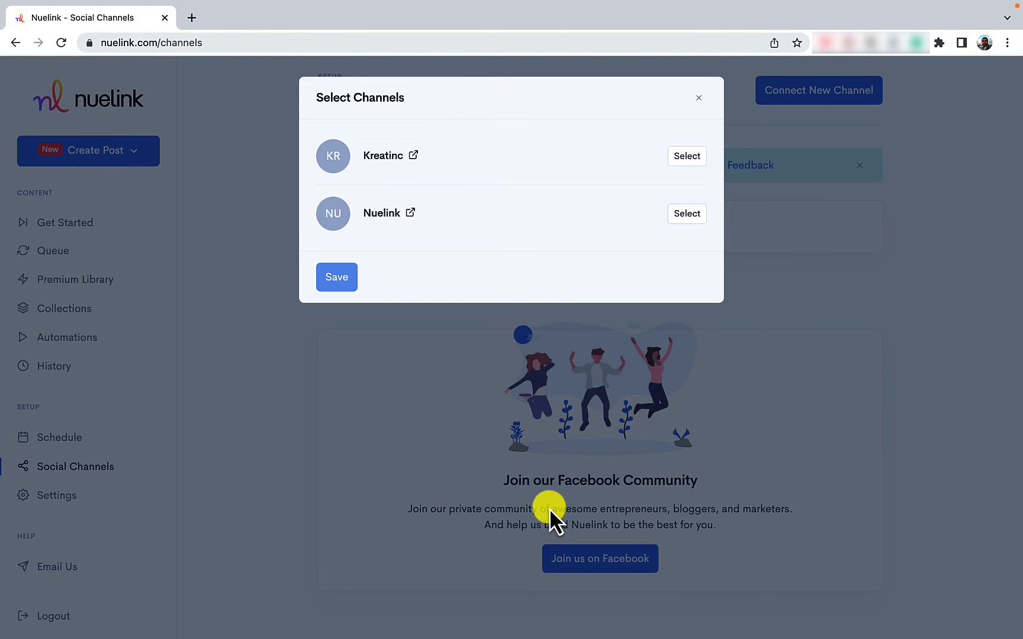
{"action": "mouse_move", "coordinate": [664, 274]}
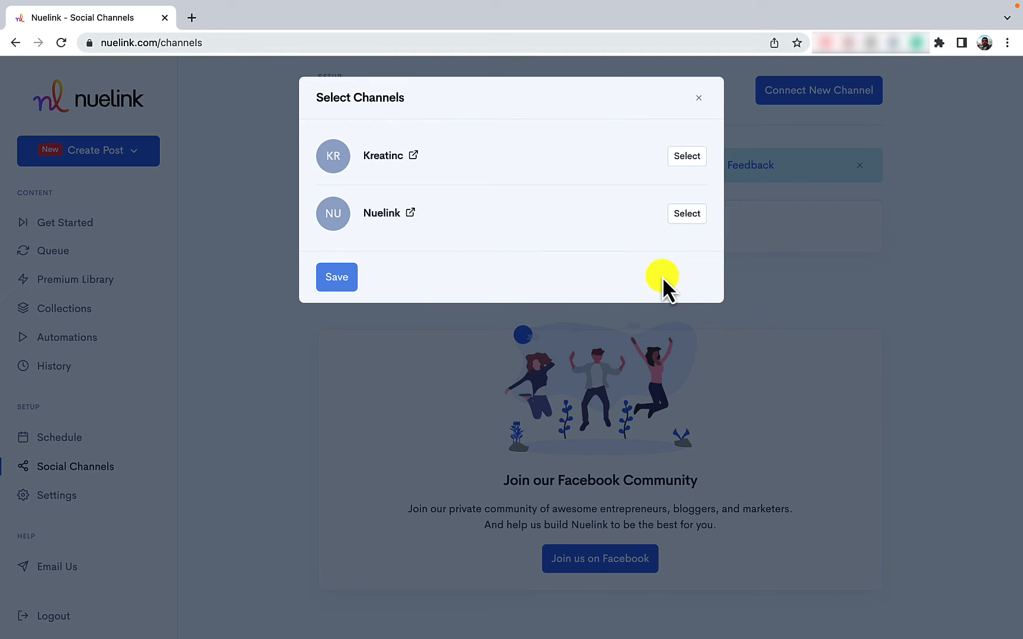
{"action": "mouse_move", "coordinate": [686, 213]}
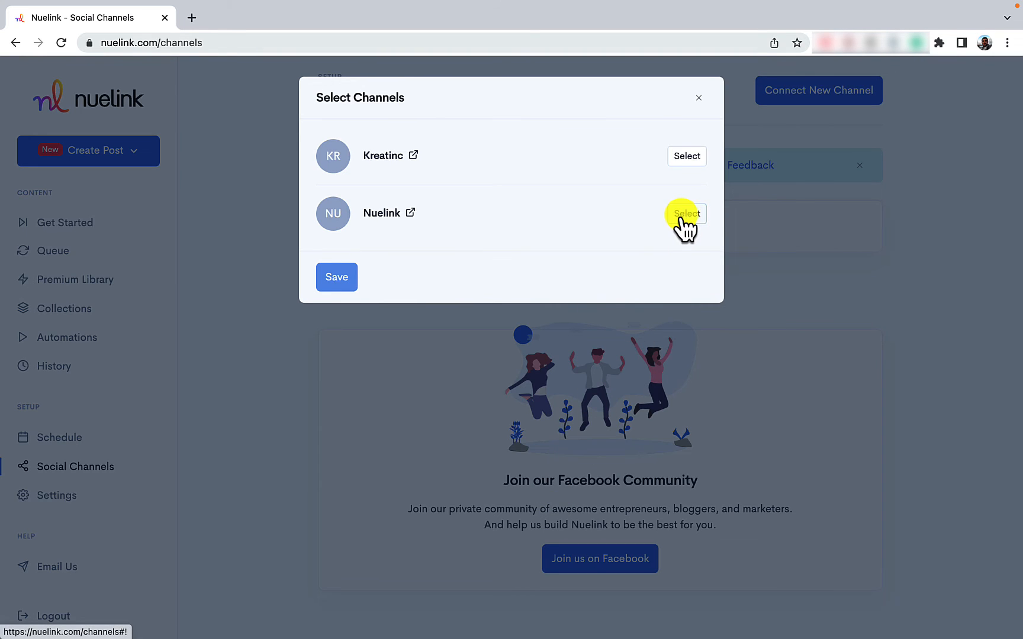
Step: Select the Nuelink Google Business profile and save it as a channel
{"action": "left_click", "coordinate": [687, 214]}
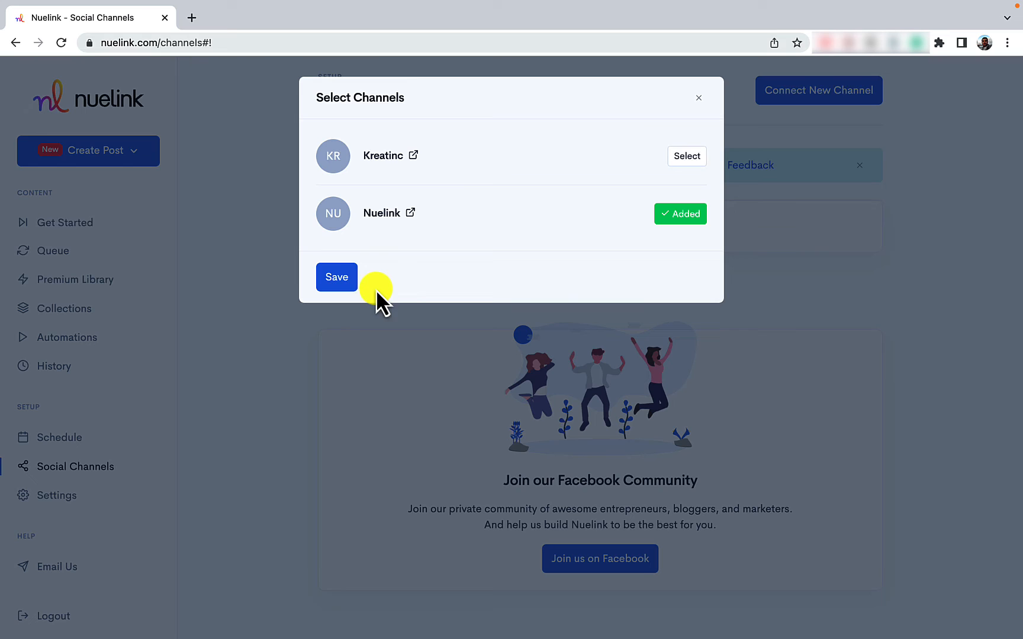
{"action": "left_click", "coordinate": [337, 277]}
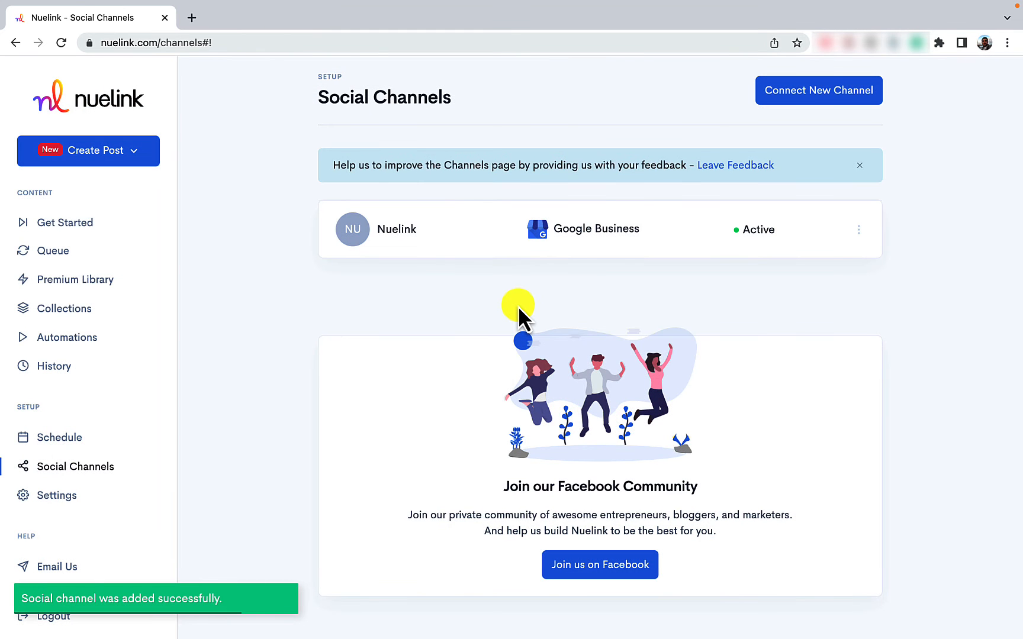